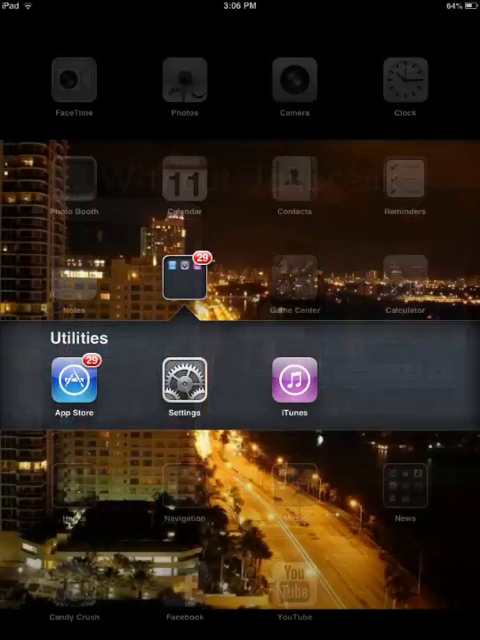
# Launch the App Store from the Utilities folder on the Home Screen
pyautogui.click(72, 384)
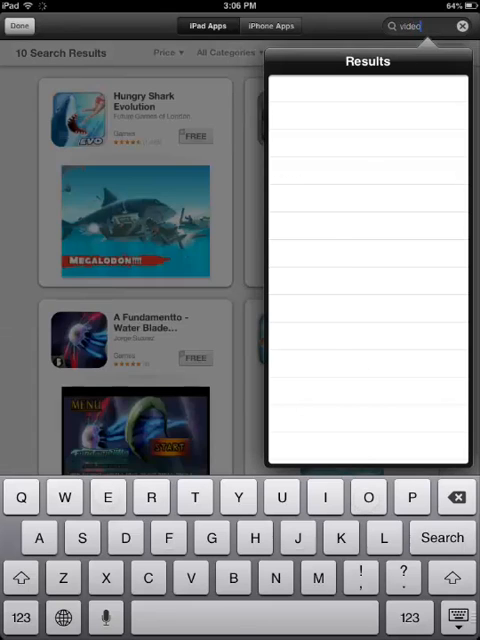
# Search iPad apps for 'video browser' and scroll through the 162 results
pyautogui.write('browser')
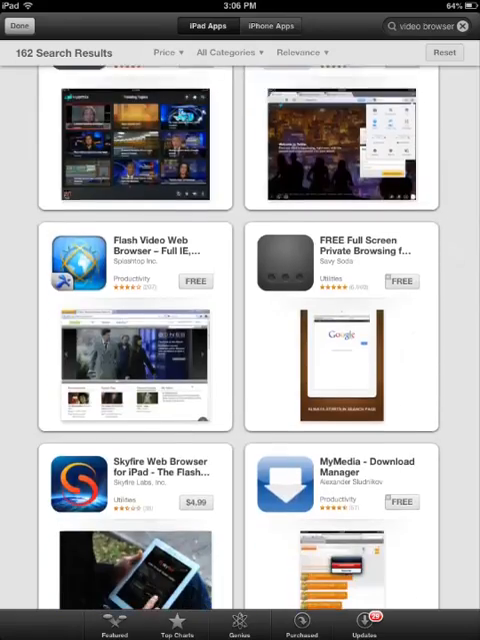
pyautogui.scroll(-3)
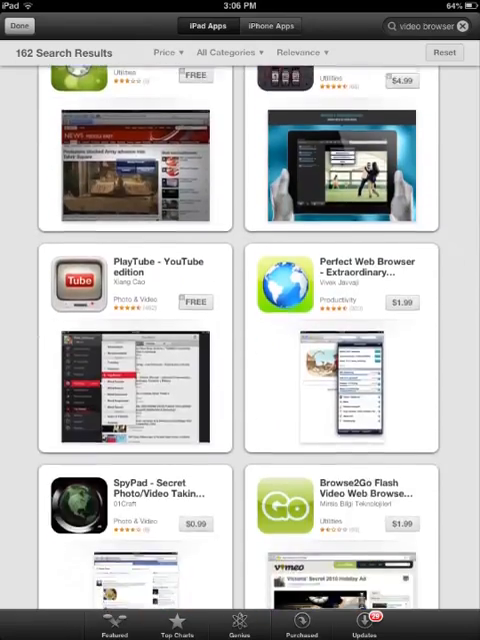
pyautogui.scroll(-3)
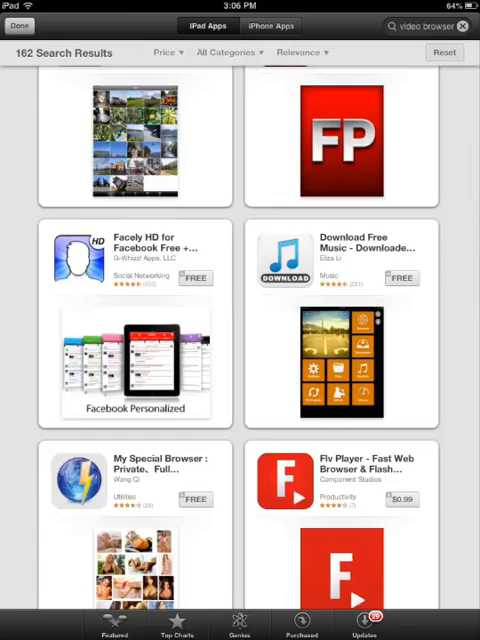
pyautogui.scroll(-3)
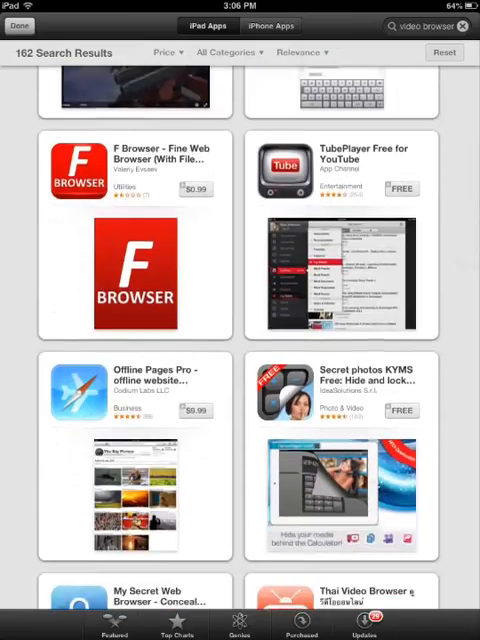
pyautogui.scroll(-3)
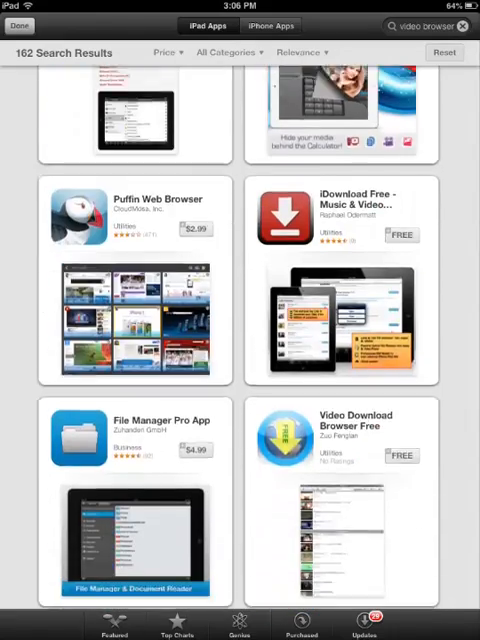
pyautogui.scroll(-3)
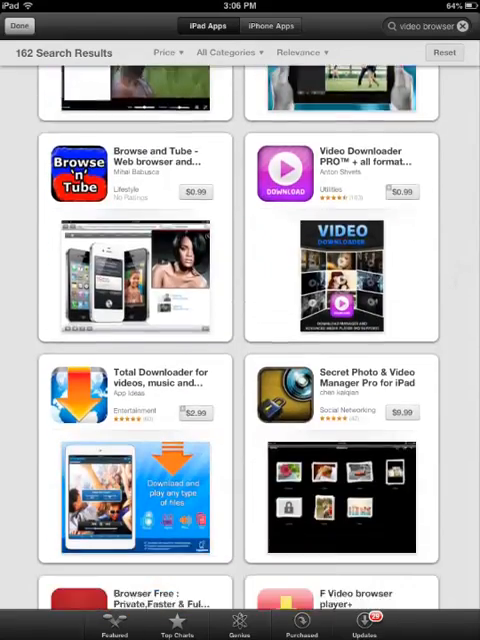
pyautogui.scroll(-3)
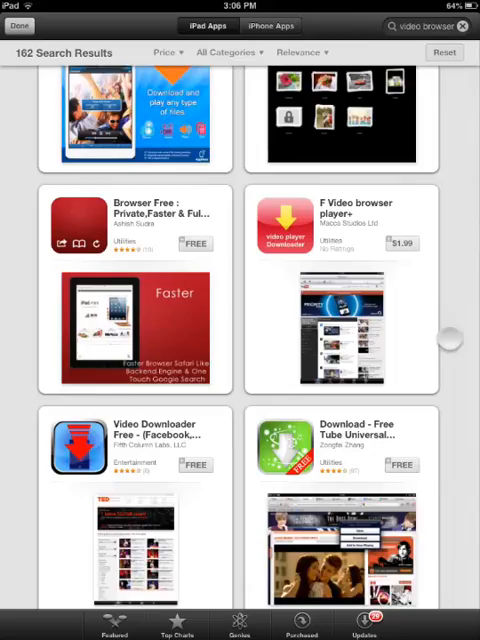
pyautogui.scroll(-3)
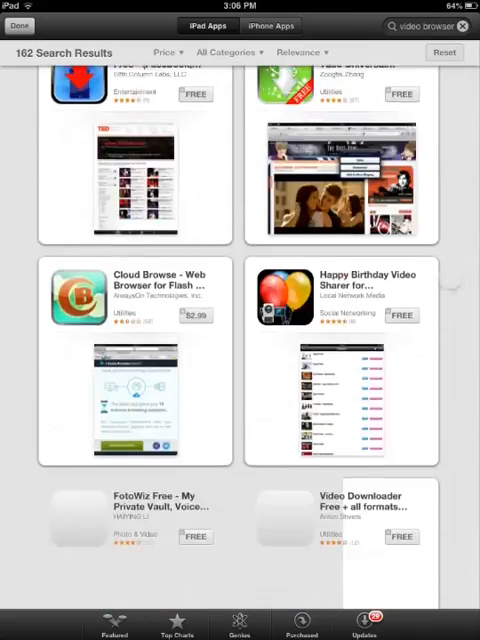
pyautogui.scroll(-3)
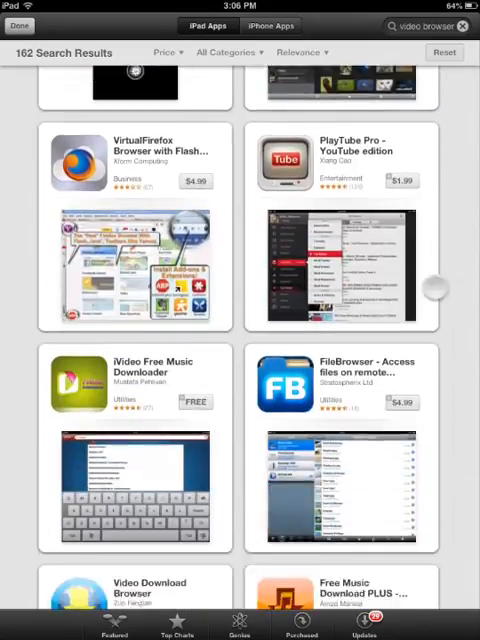
pyautogui.scroll(-3)
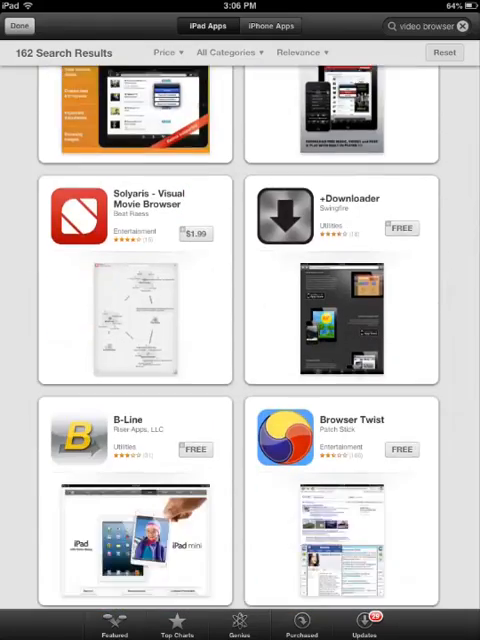
pyautogui.scroll(-3)
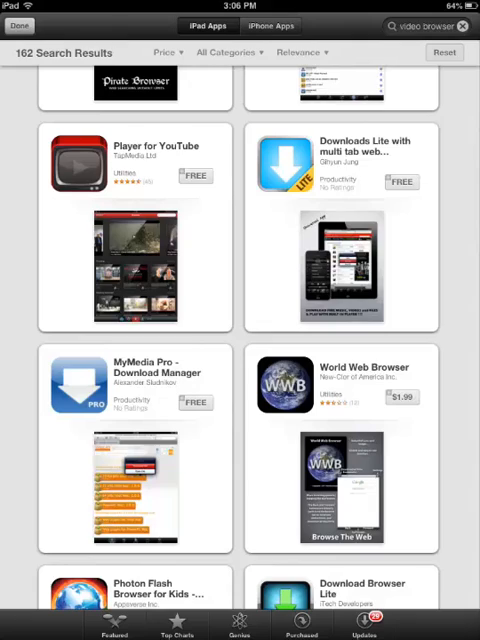
pyautogui.scroll(-3)
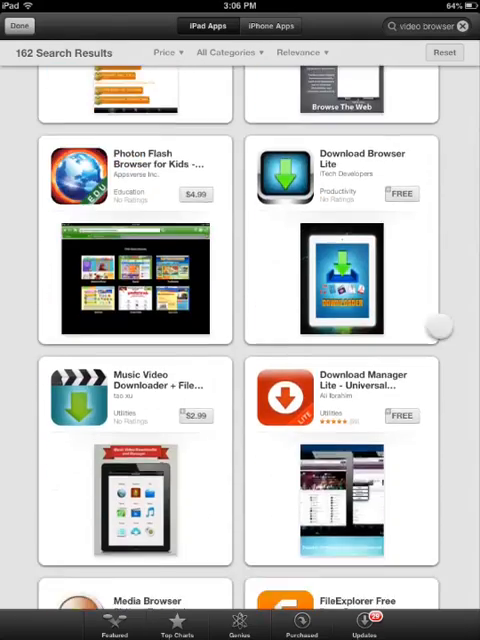
pyautogui.scroll(-3)
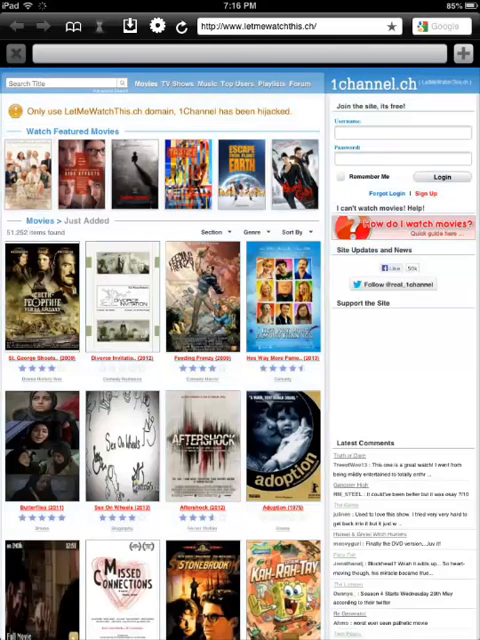
# Scroll the letmewatchthis.ch page down toward the TV Shows link
pyautogui.scroll(-3)
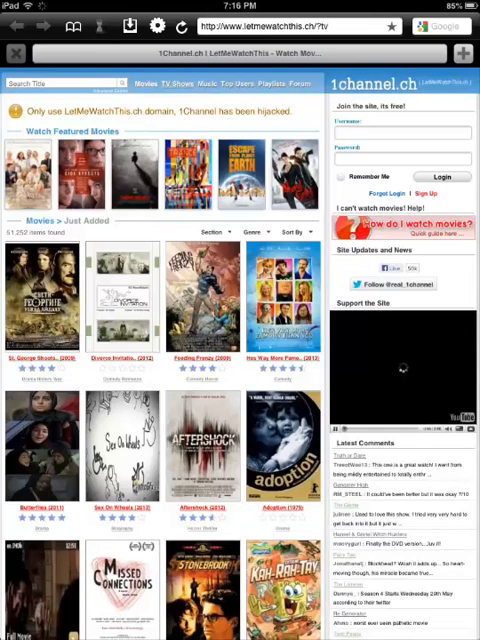
pyautogui.scroll(-3)
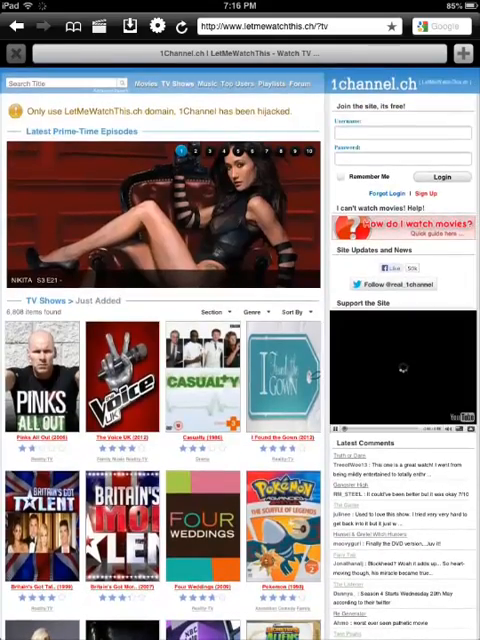
pyautogui.click(164, 24)
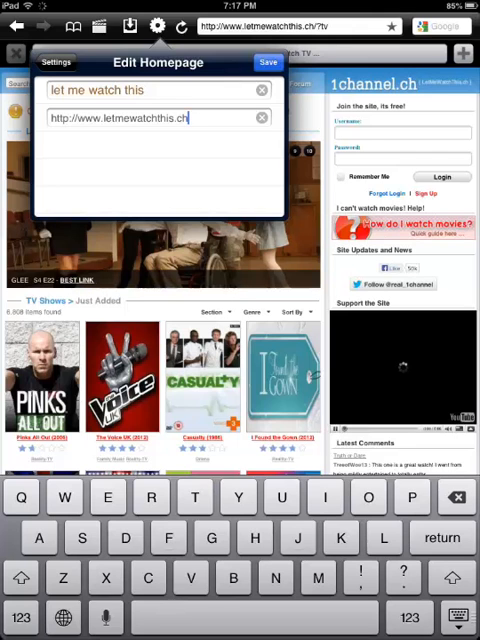
pyautogui.click(268, 62)
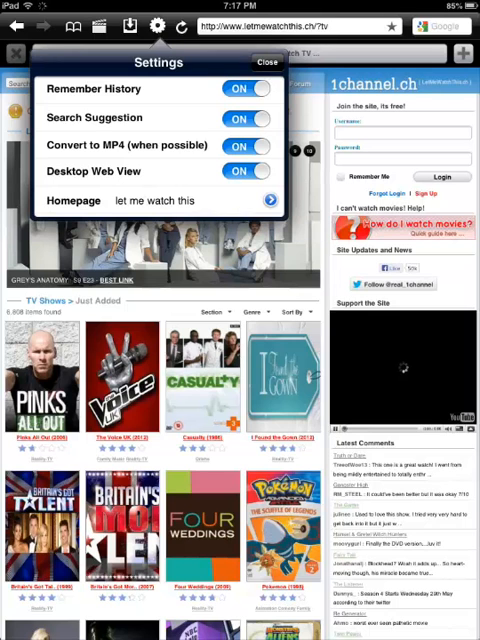
pyautogui.click(264, 64)
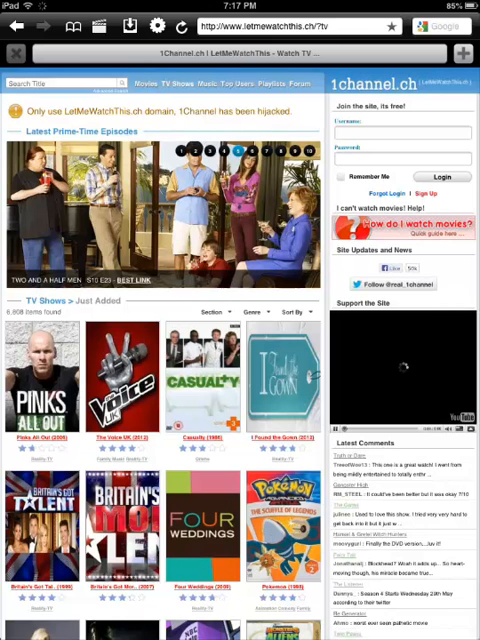
# Go to the Britain's Got Talent show page and scroll down to Season 7
pyautogui.scroll(-3)
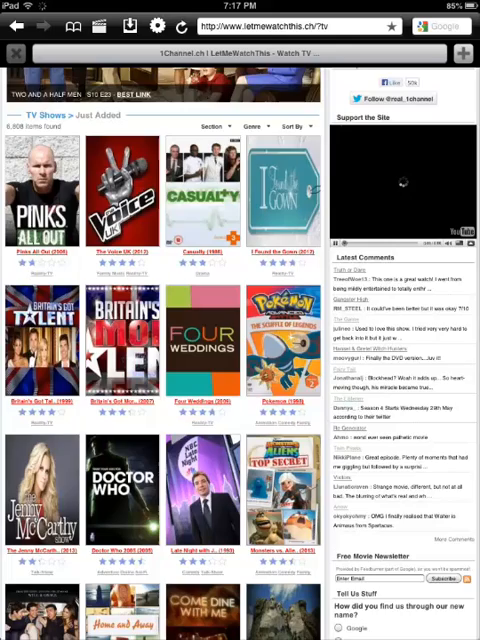
pyautogui.click(44, 340)
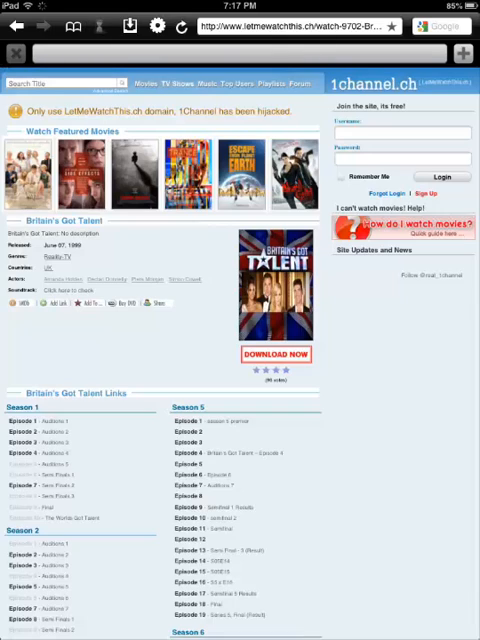
pyautogui.scroll(-3)
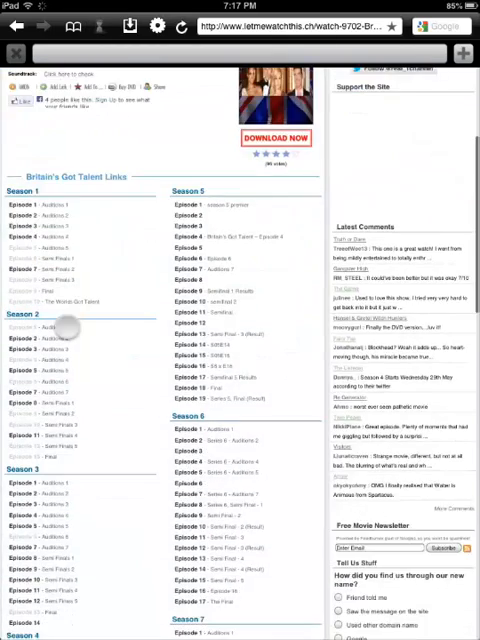
pyautogui.scroll(-3)
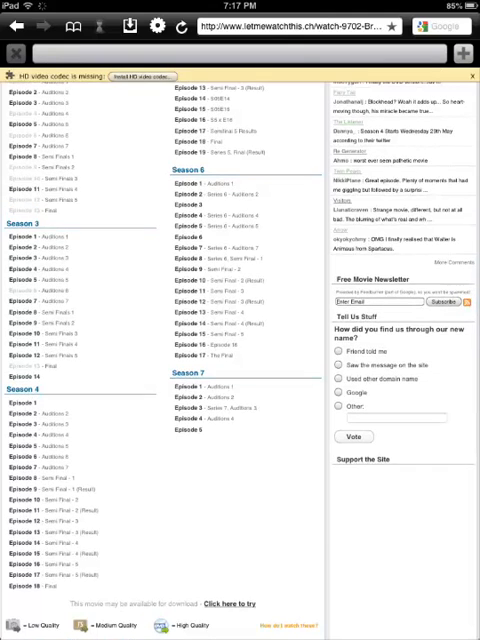
# Bring up the Season 7 episode 4 page and scroll to its Putlocker version links
pyautogui.click(196, 424)
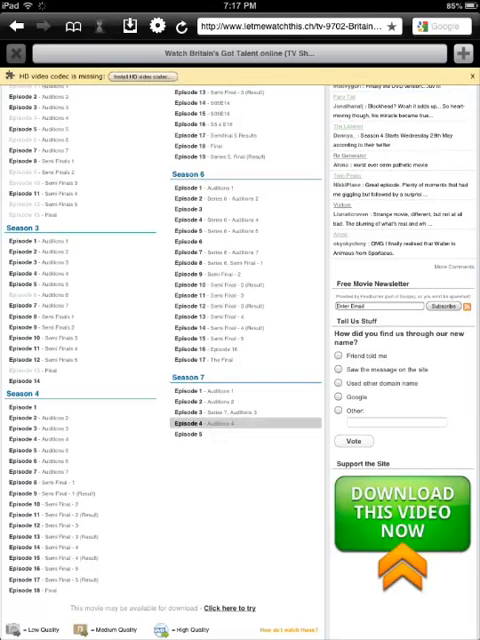
pyautogui.click(210, 424)
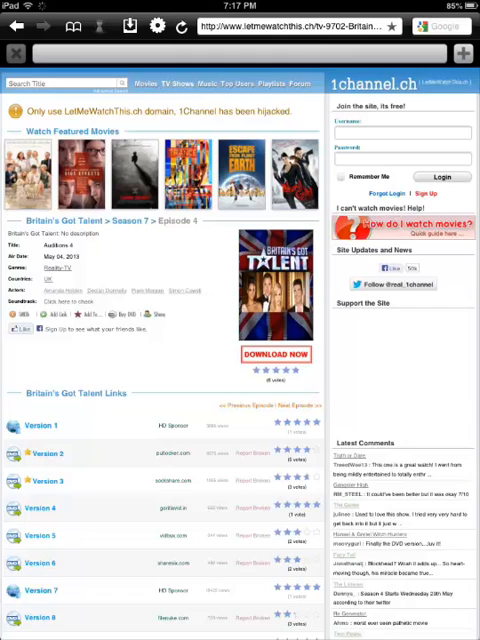
pyautogui.scroll(-3)
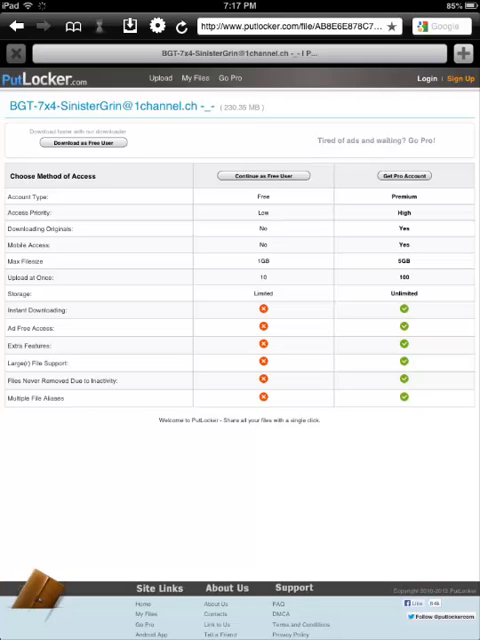
# Continue as a free user and download the Putlocker episode video from the Found Videos list
pyautogui.click(264, 176)
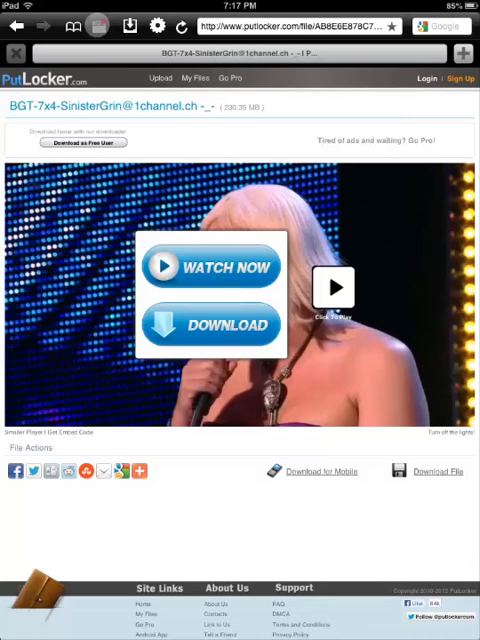
pyautogui.click(98, 26)
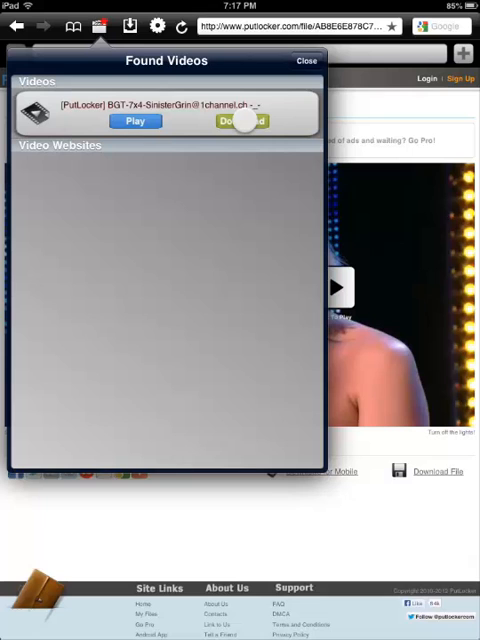
pyautogui.click(244, 120)
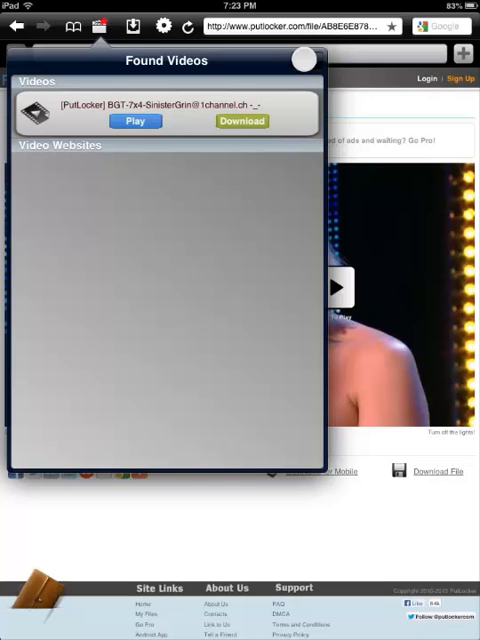
# Dismiss Found Videos and show the bookmarks list with History and Homepage entries
pyautogui.click(300, 60)
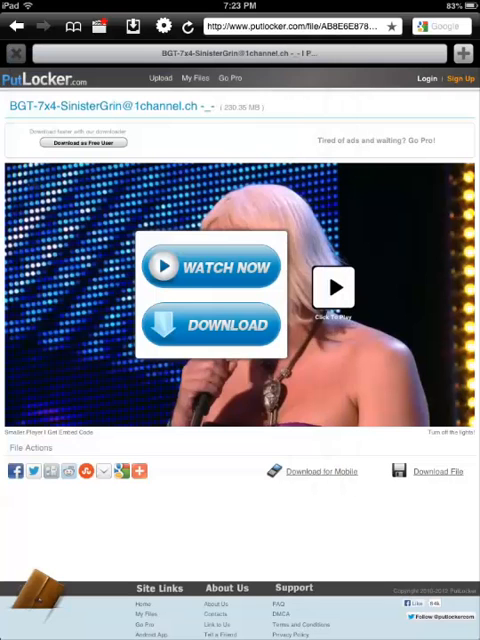
pyautogui.click(68, 26)
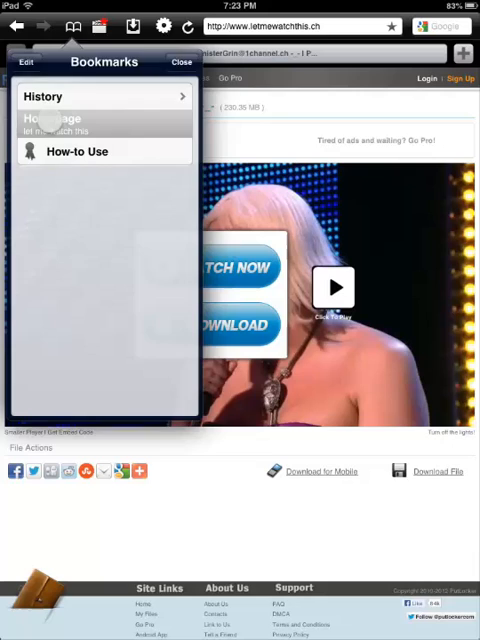